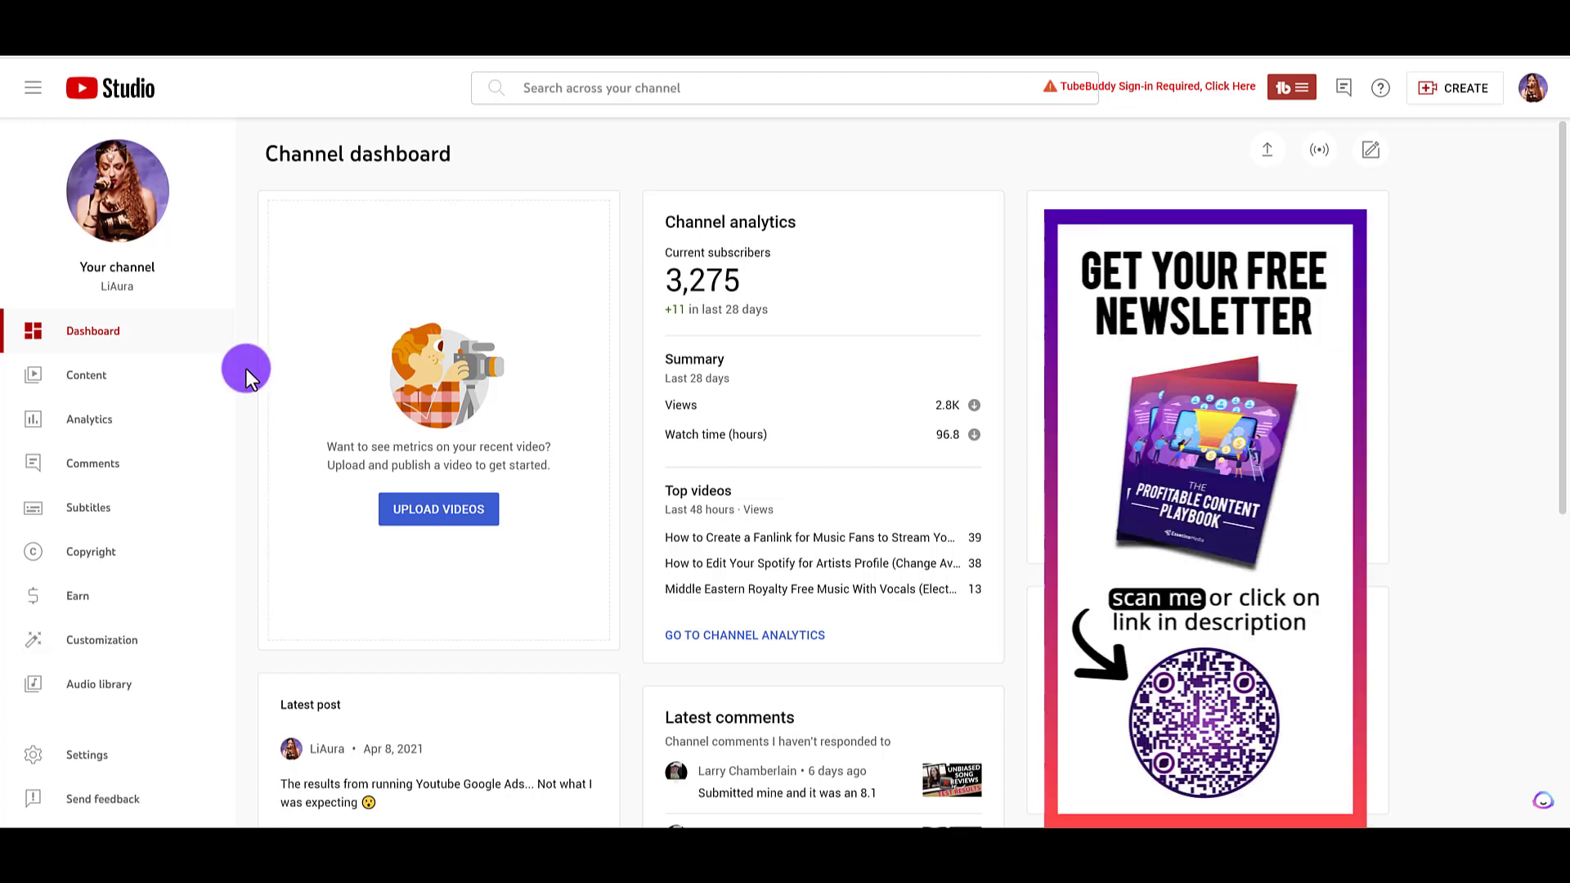
{"action": "mouse_move", "coordinate": [87, 374]}
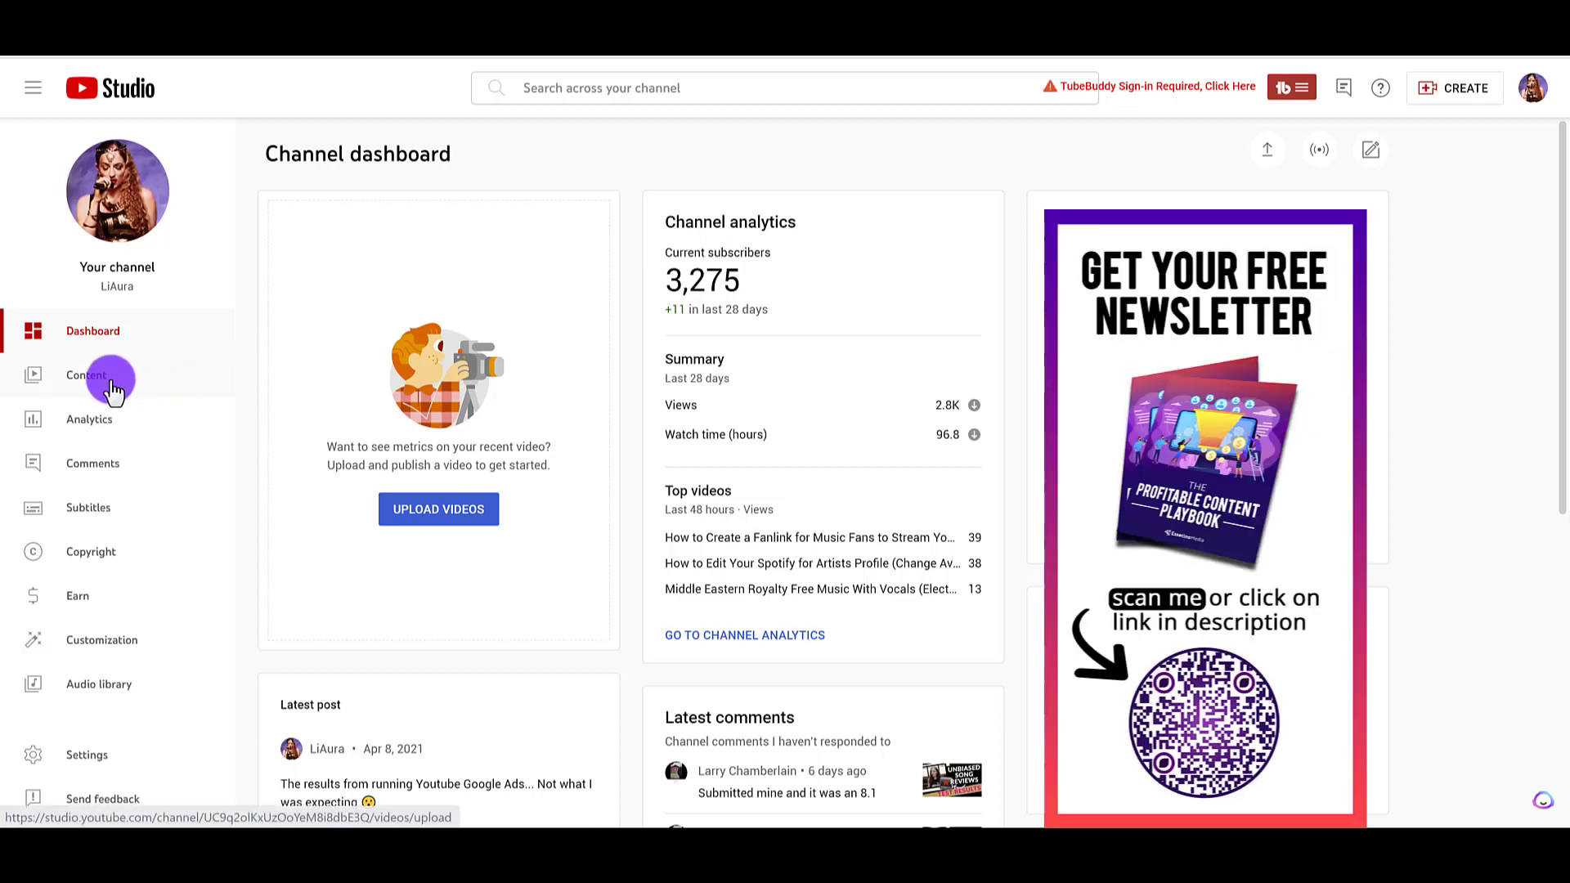
Go to the Channel content page from the Studio sidebar
{"action": "left_click", "coordinate": [87, 374]}
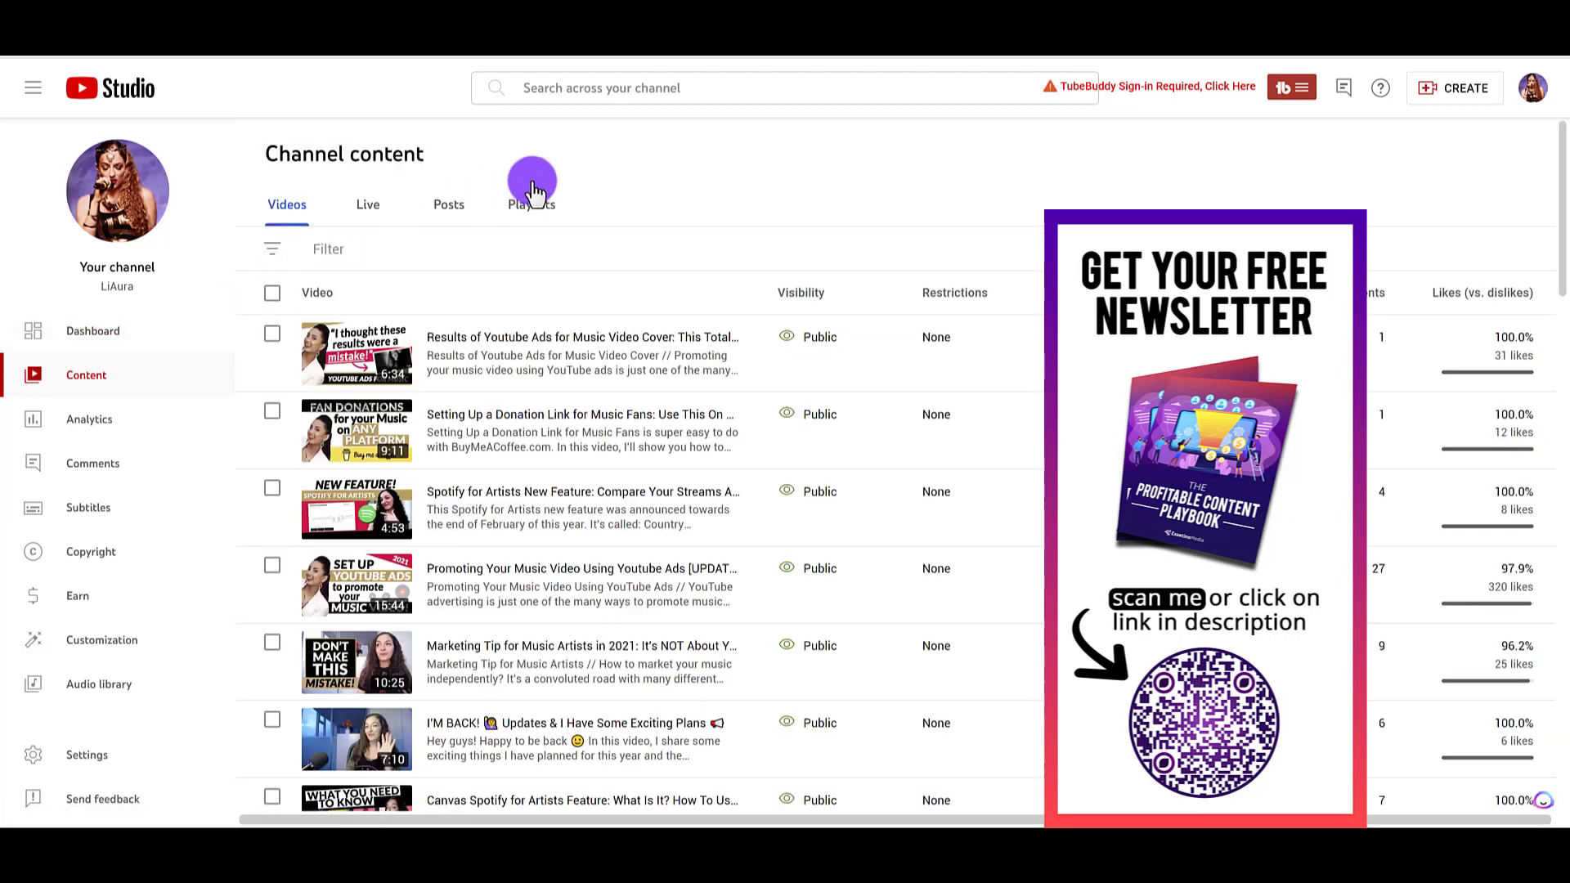
{"action": "mouse_move", "coordinate": [533, 207]}
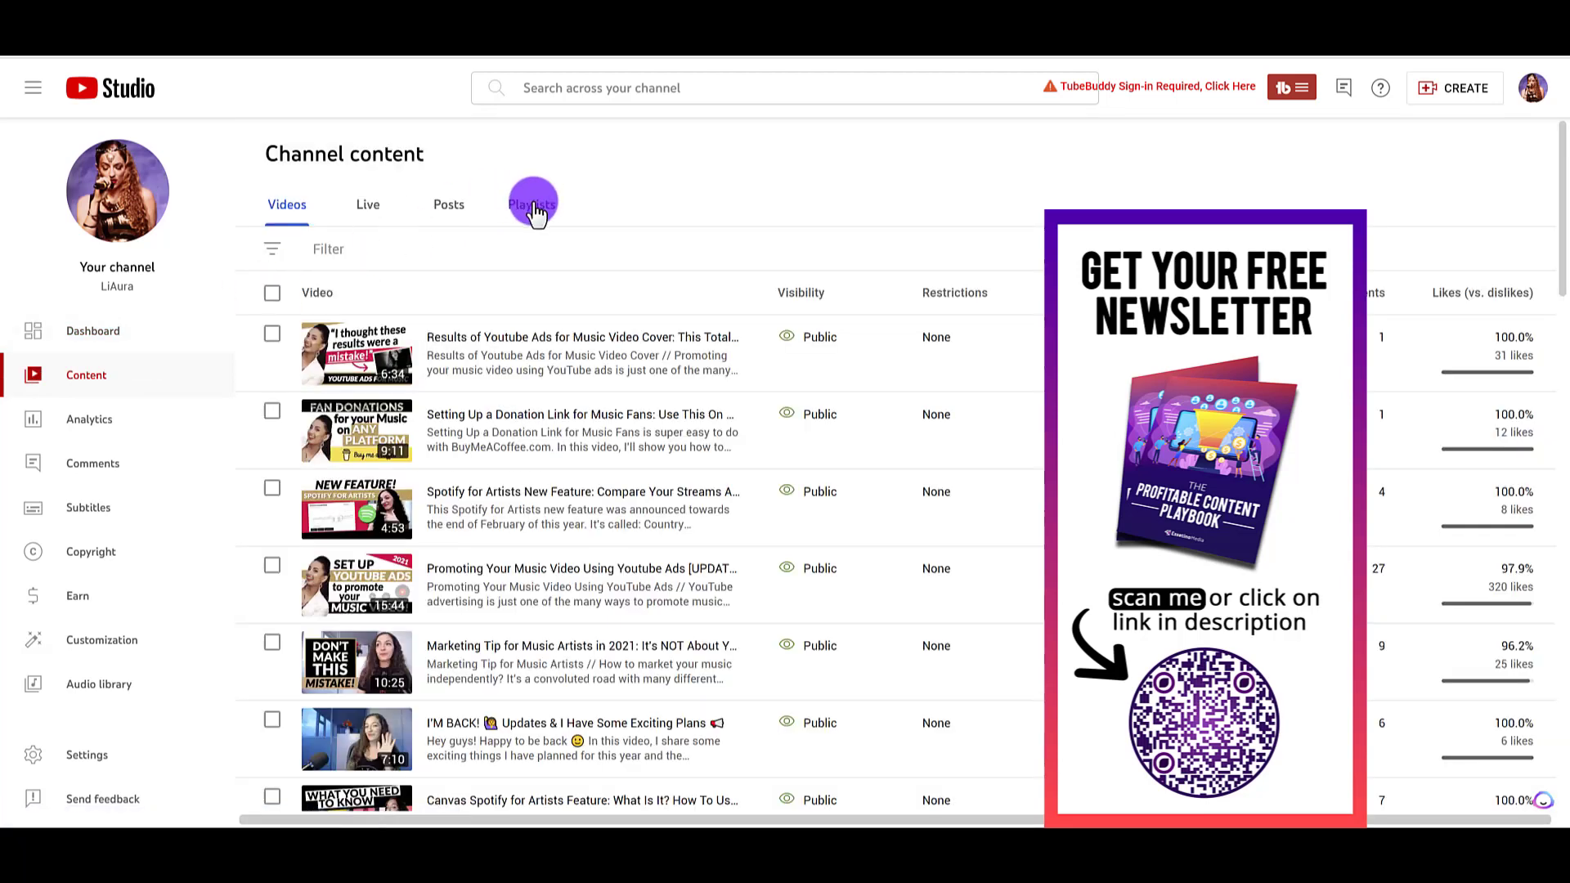
Show the channel's playlists list on the Channel content page
{"action": "left_click", "coordinate": [532, 204]}
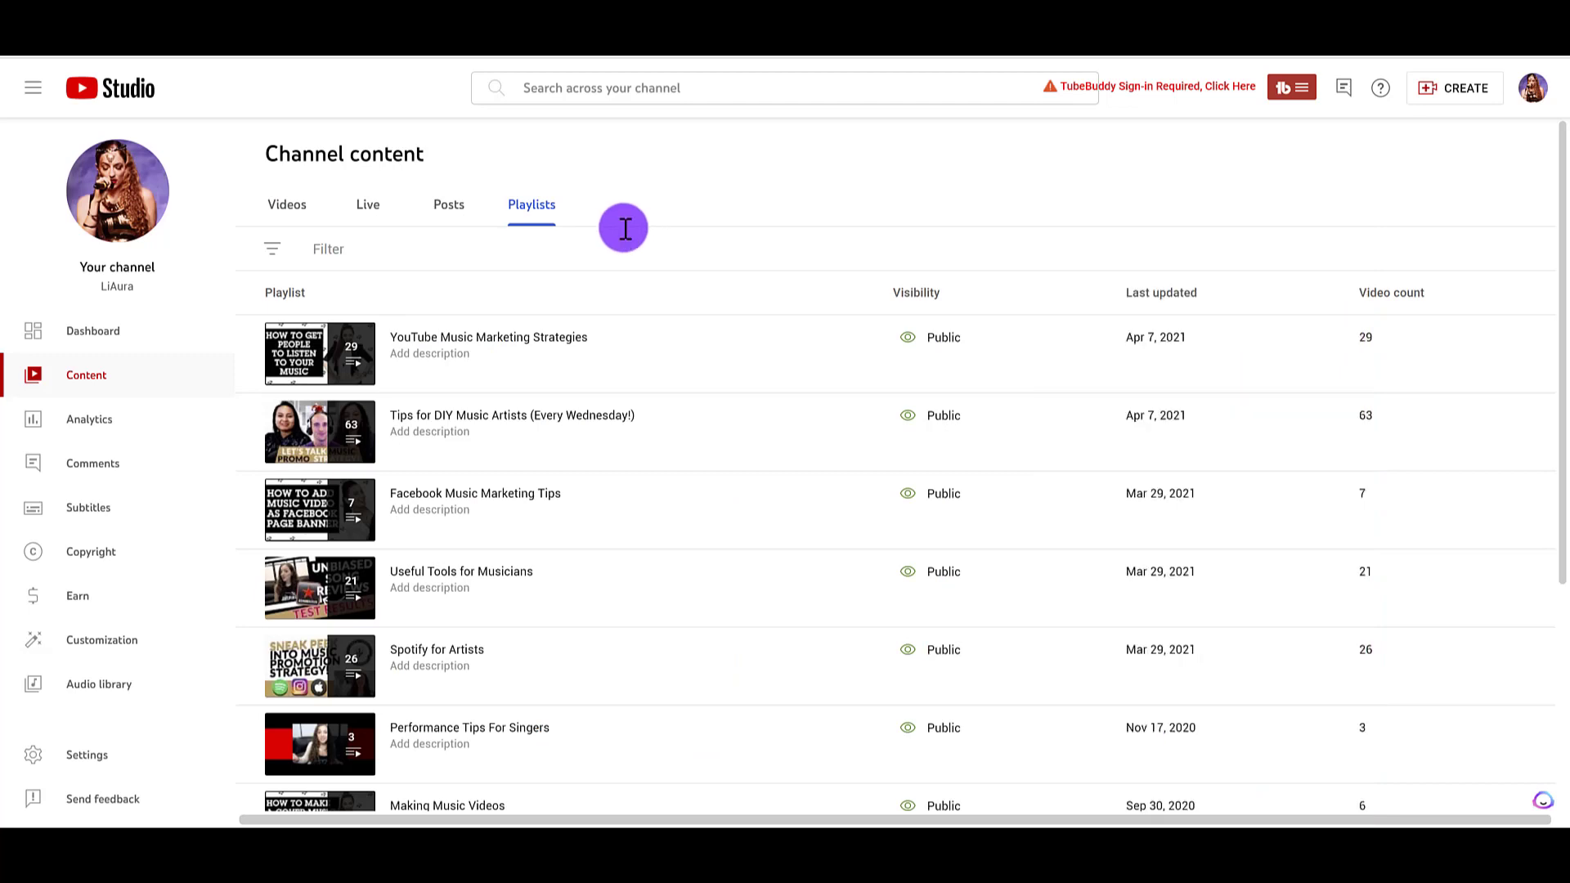
{"action": "mouse_move", "coordinate": [404, 355]}
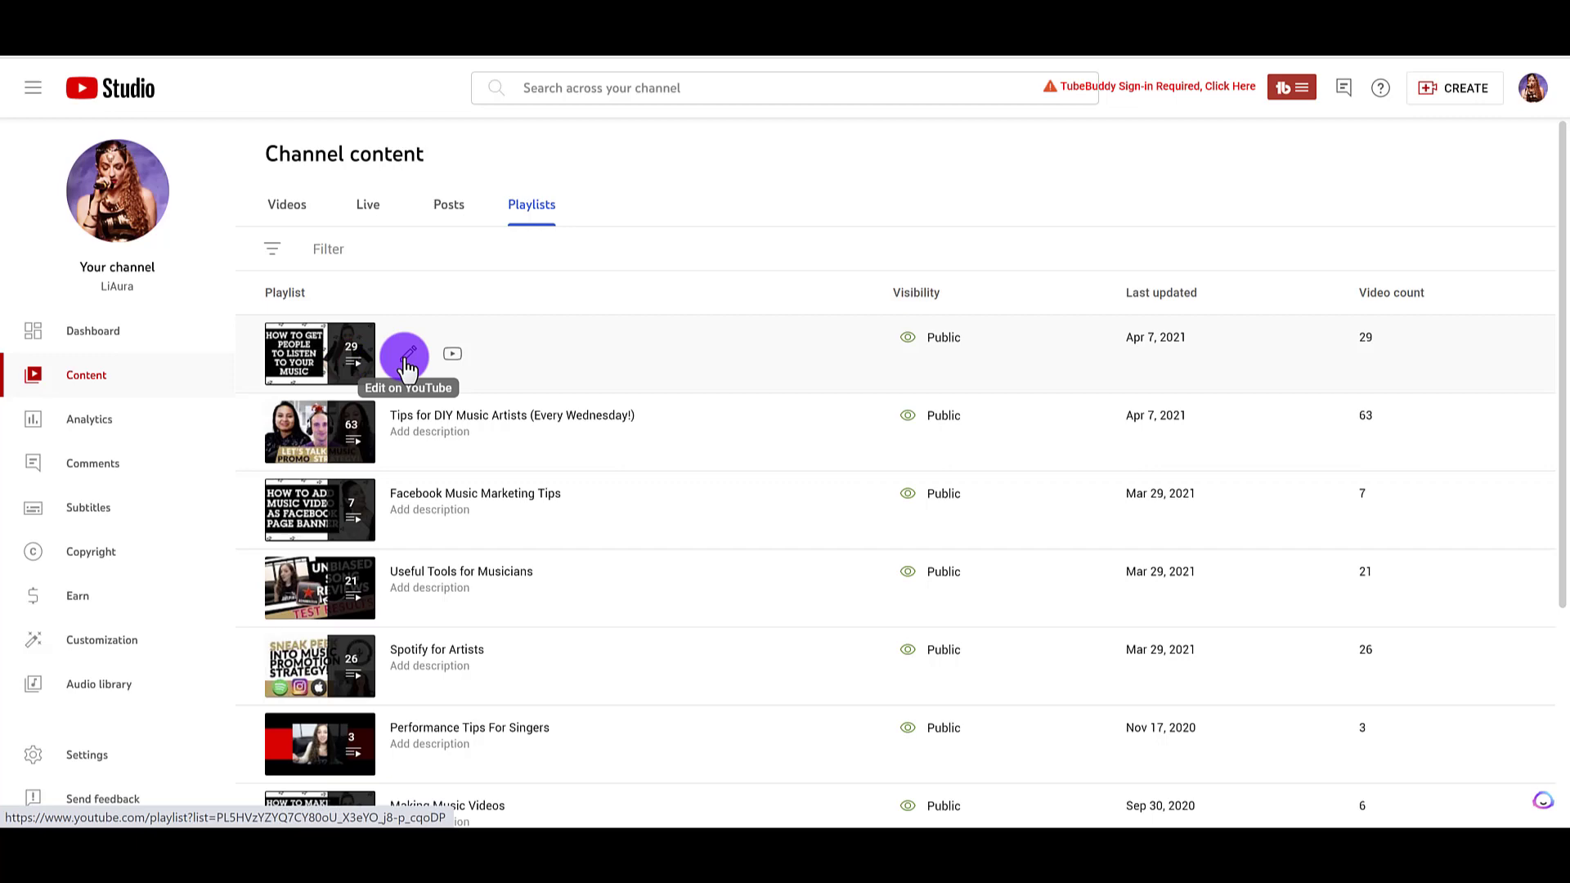
Open the YouTube Music Marketing Strategies playlist on YouTube and show its actions menu
{"action": "left_click", "coordinate": [406, 357]}
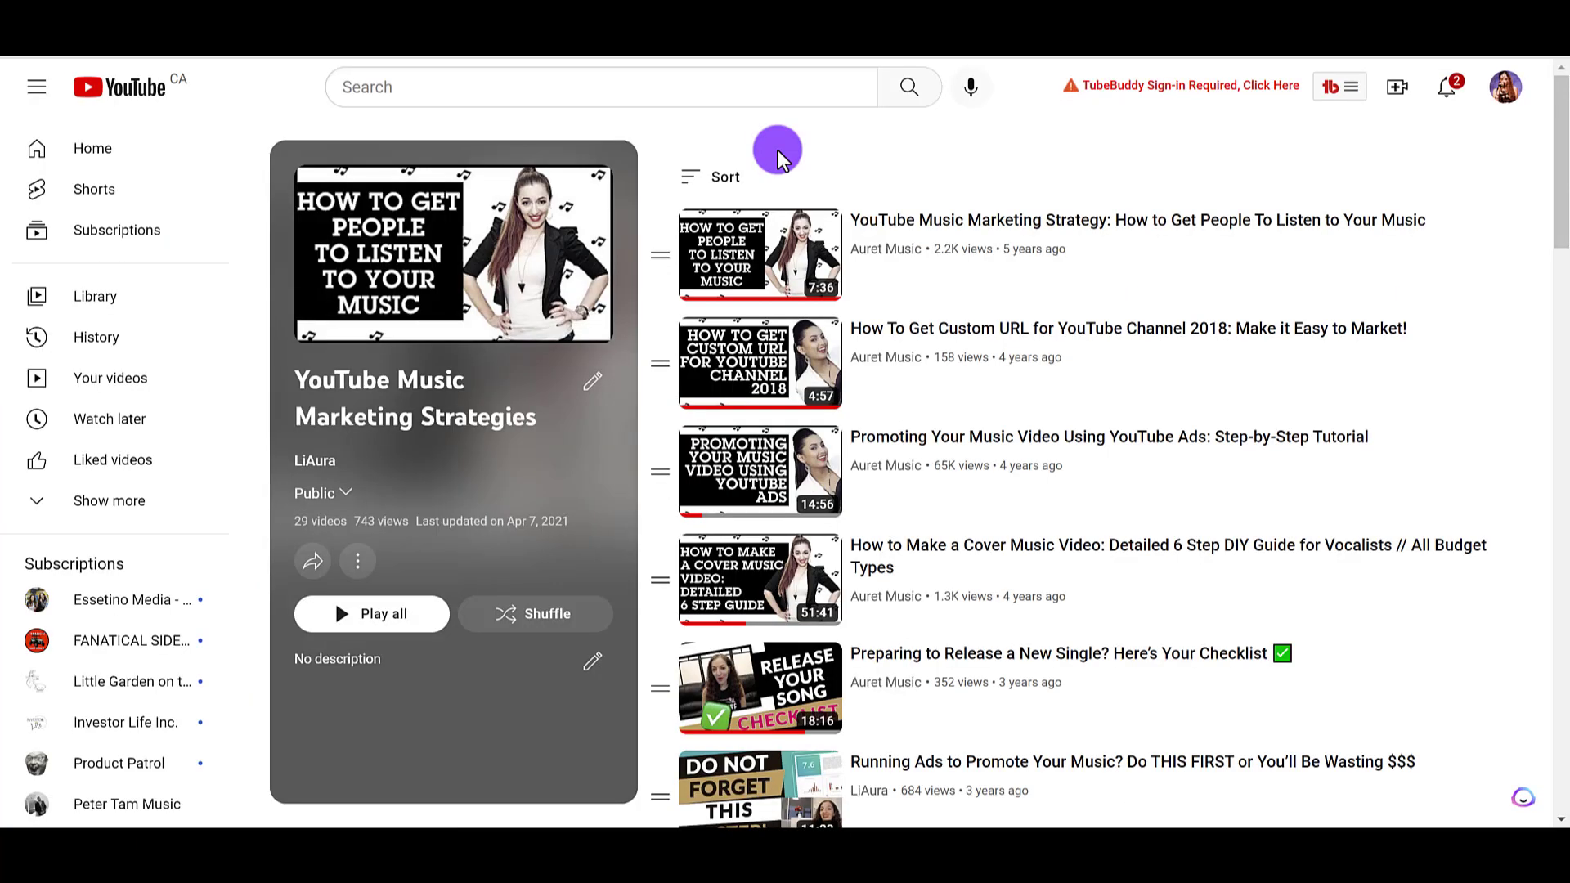
{"action": "mouse_move", "coordinate": [358, 561]}
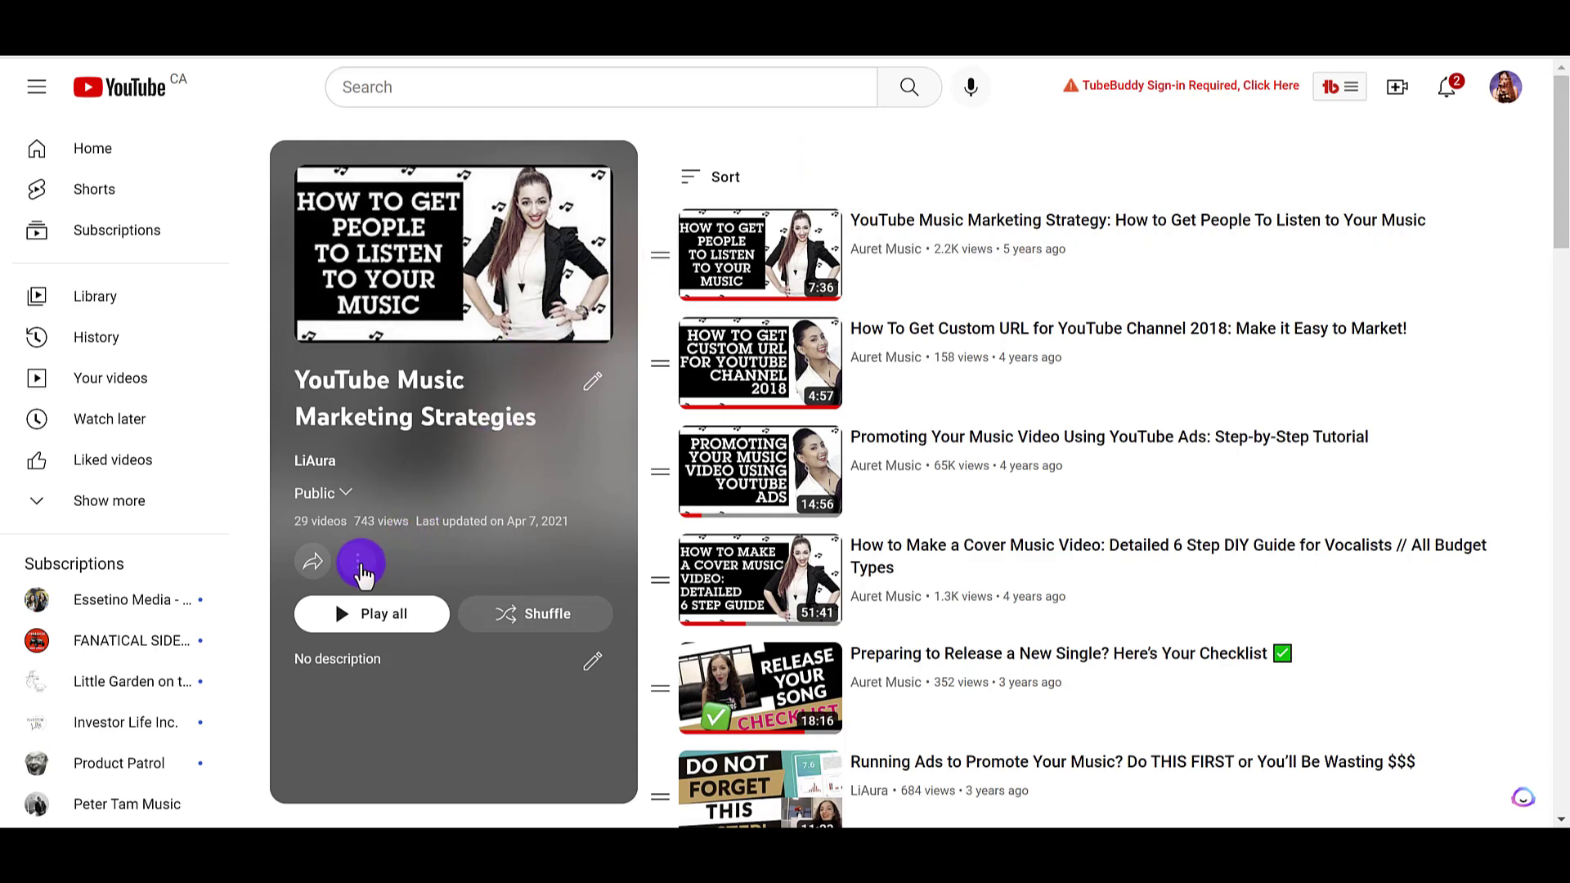
{"action": "left_click", "coordinate": [358, 561]}
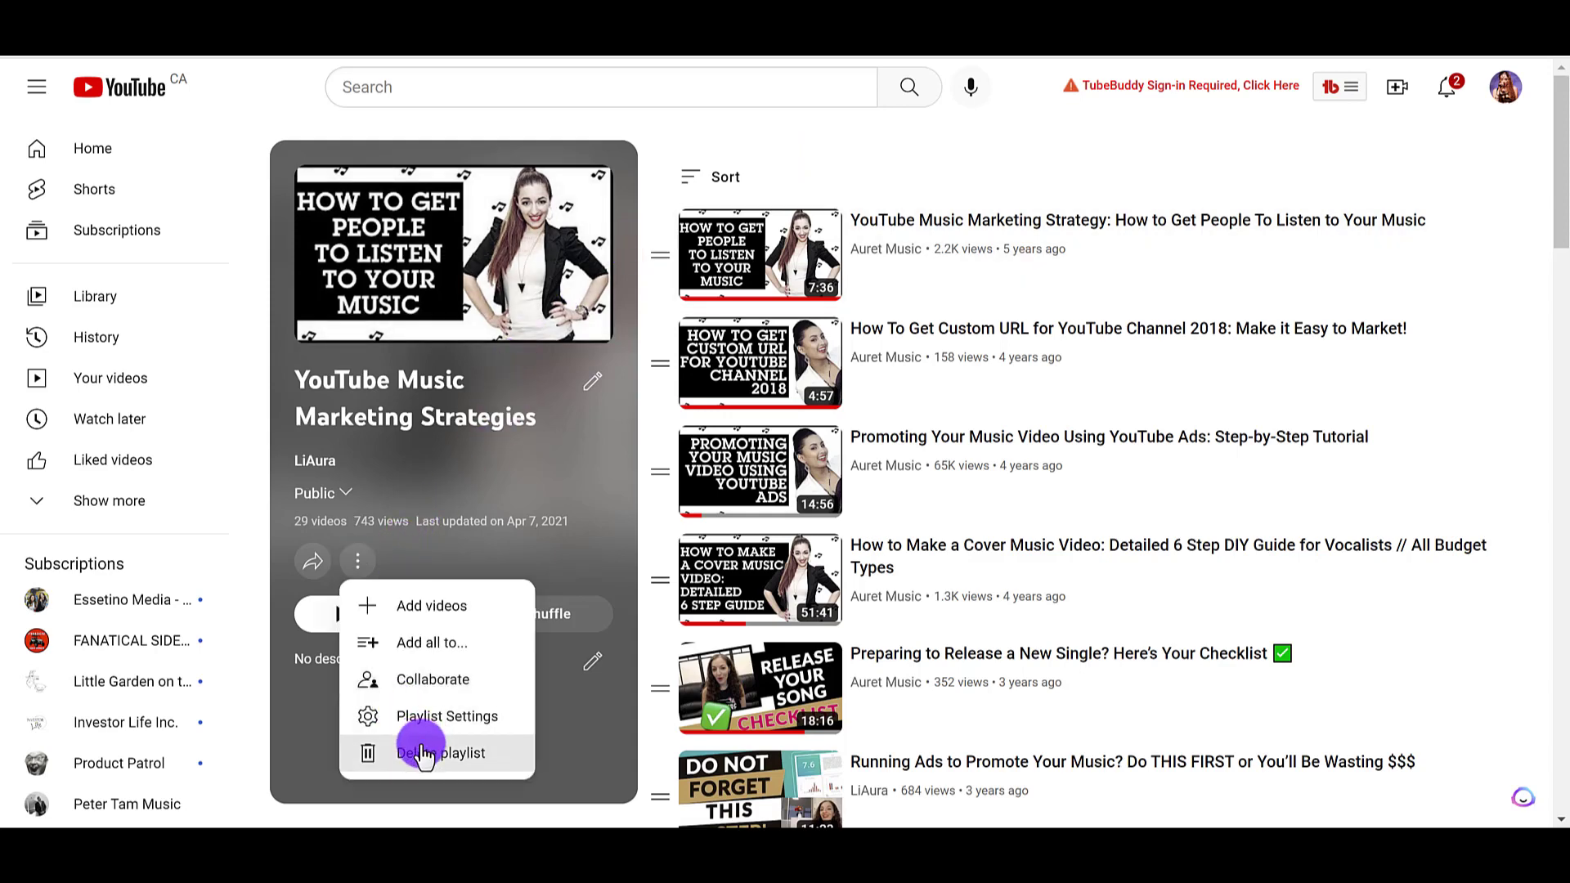
Delete the YouTube Music Marketing Strategies playlist and confirm the deletion
{"action": "left_click", "coordinate": [442, 752]}
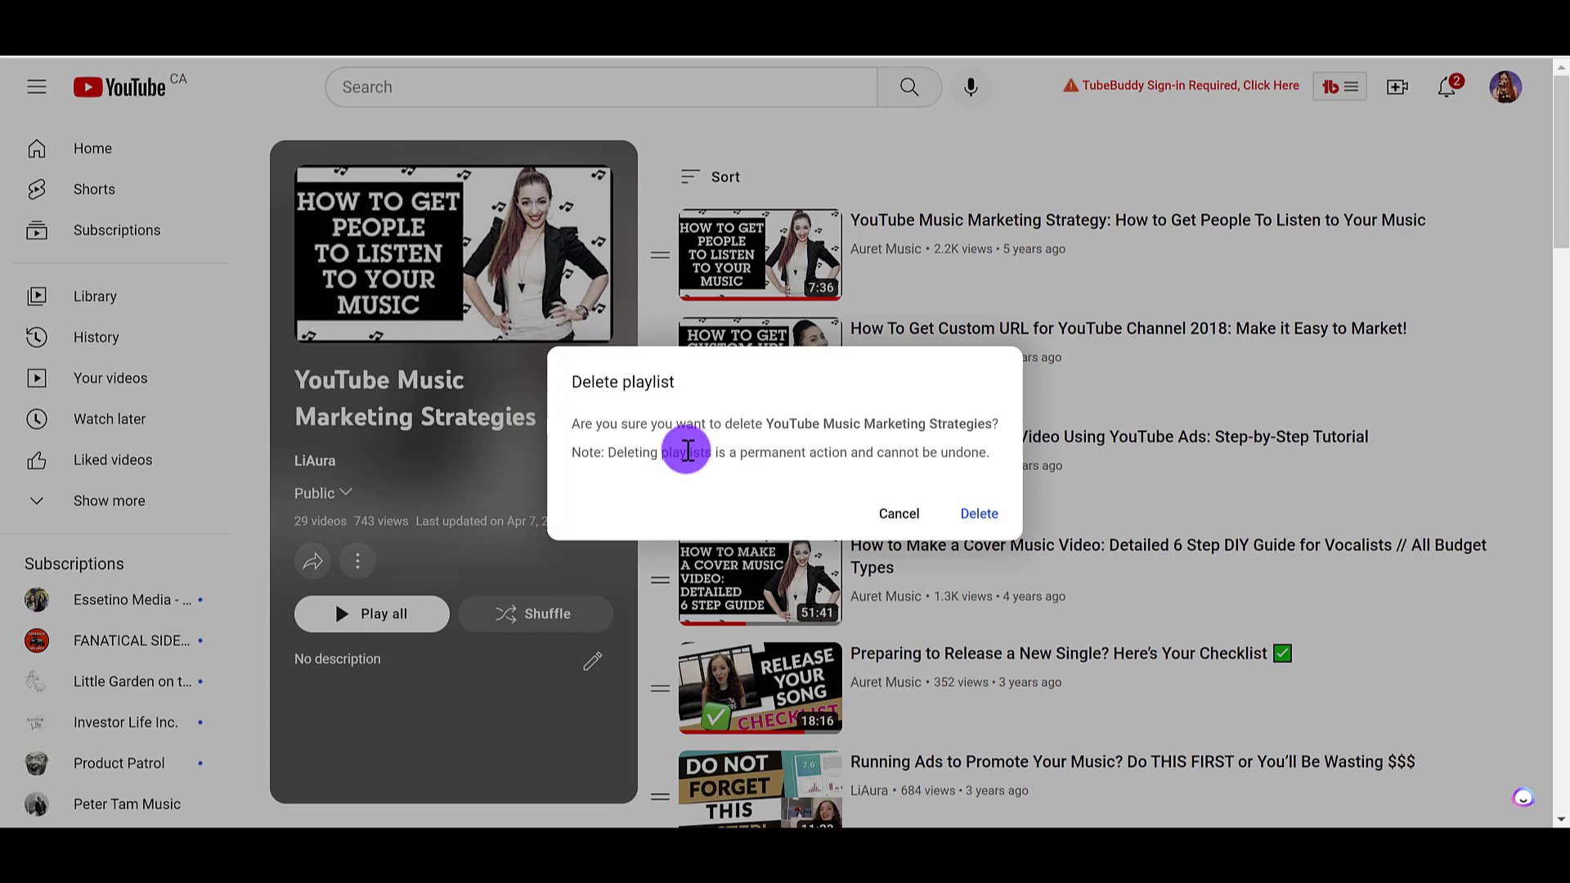
{"action": "mouse_move", "coordinate": [667, 453]}
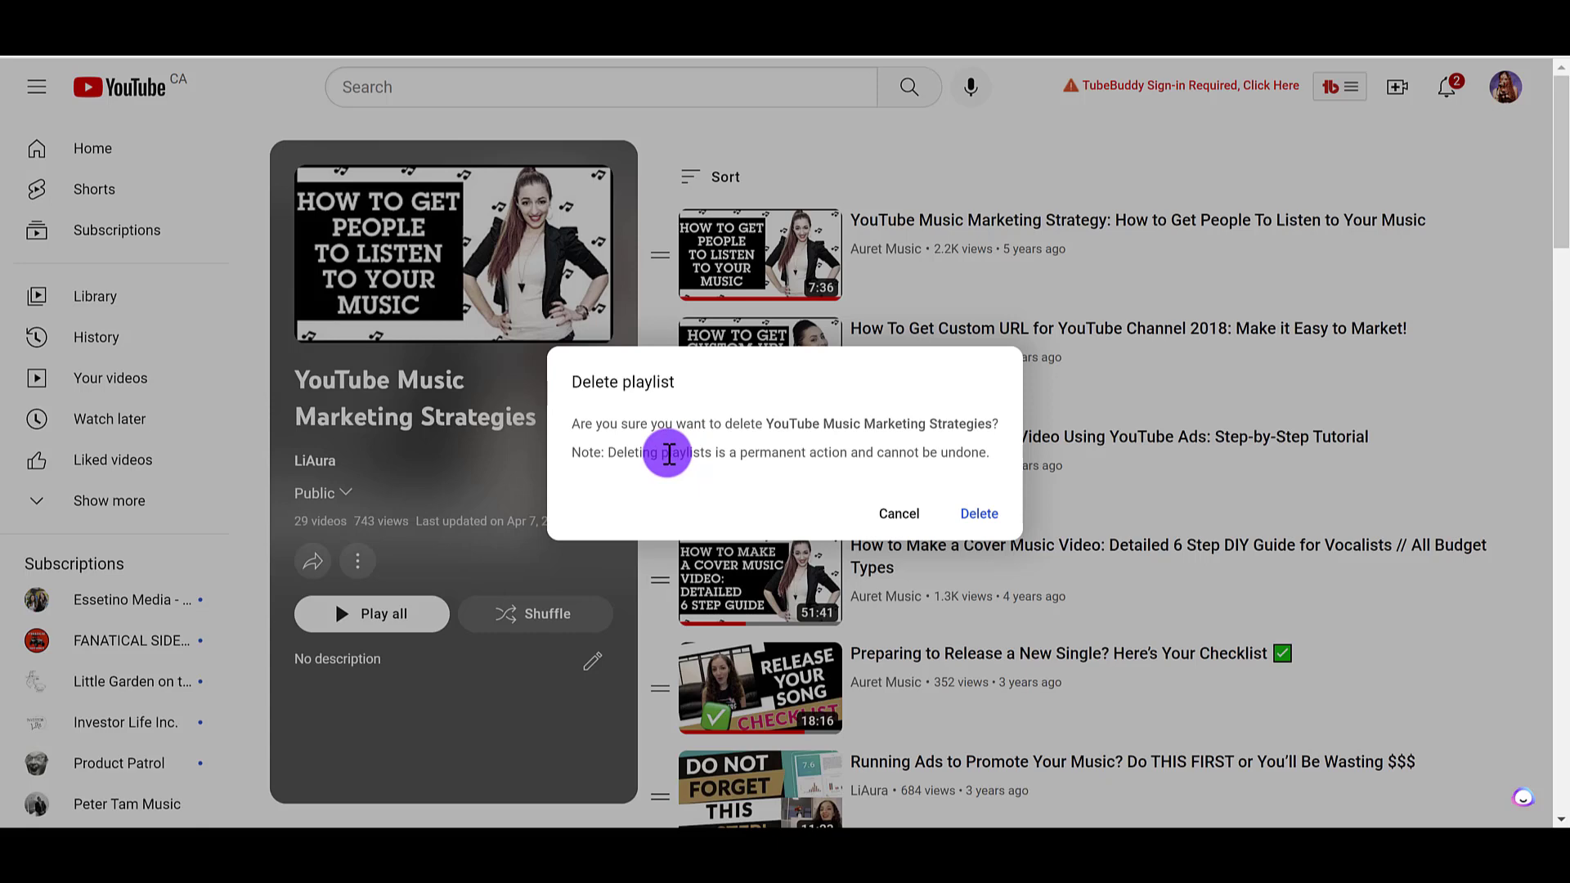
{"action": "mouse_move", "coordinate": [652, 496]}
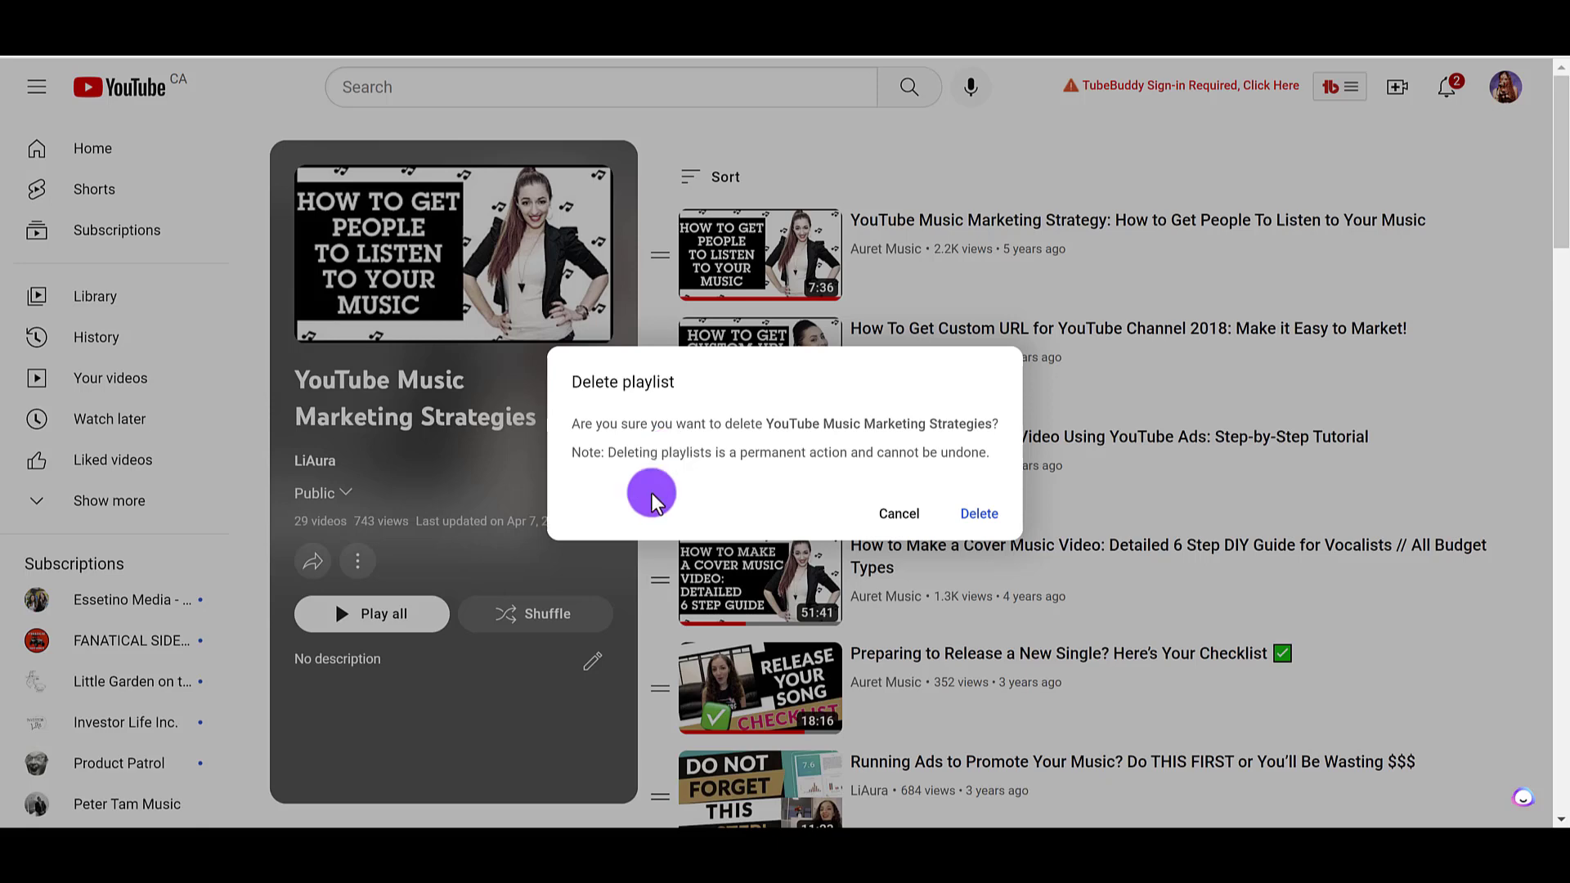
{"action": "mouse_move", "coordinate": [670, 481]}
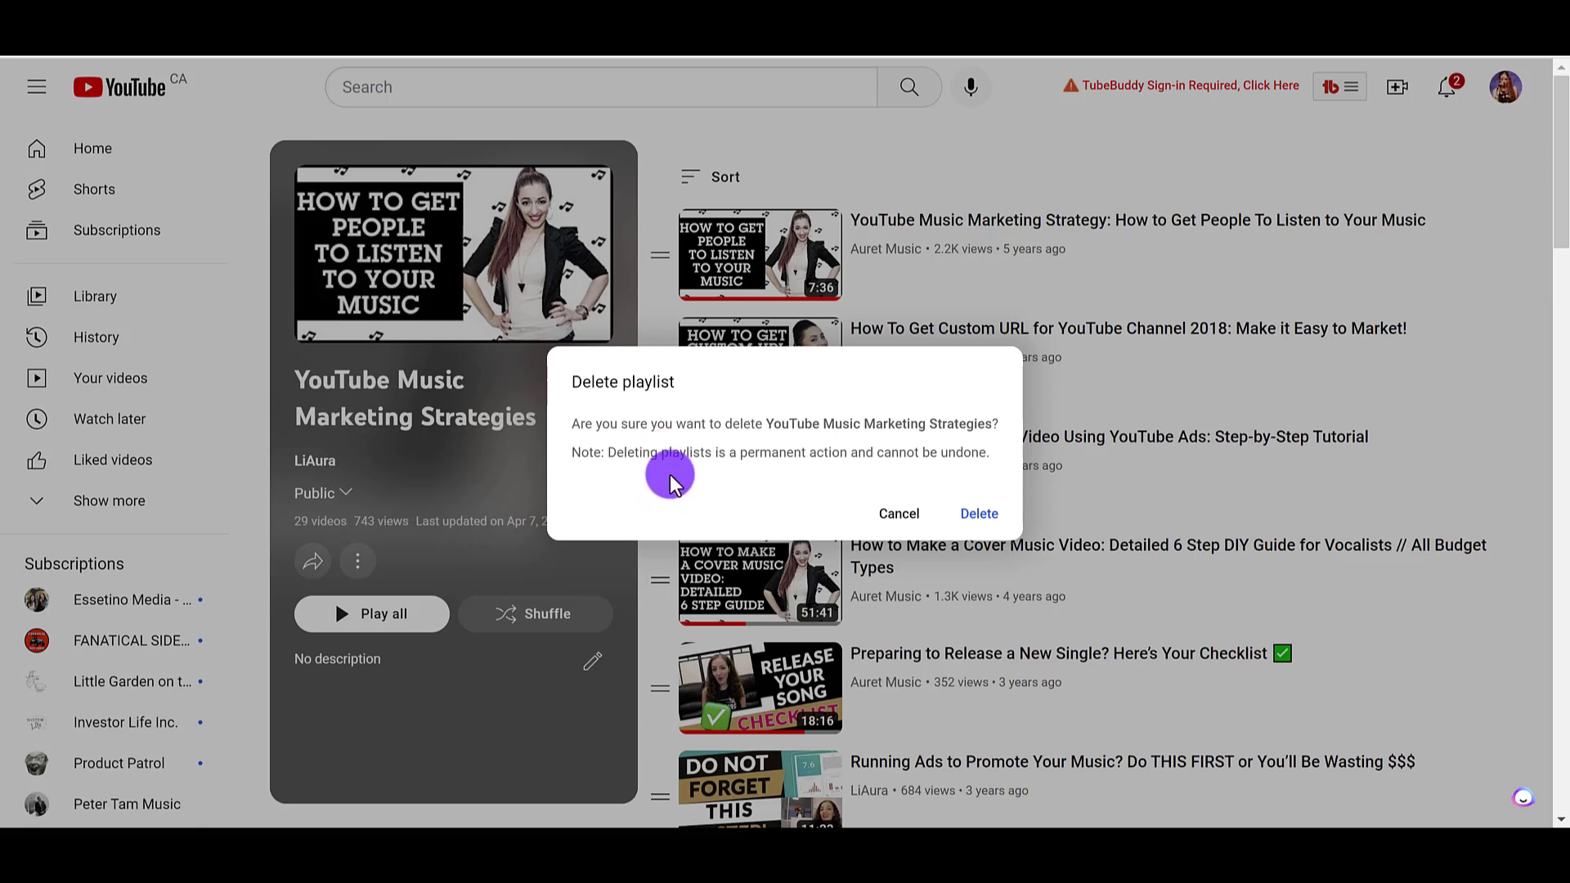
{"action": "mouse_move", "coordinate": [759, 473]}
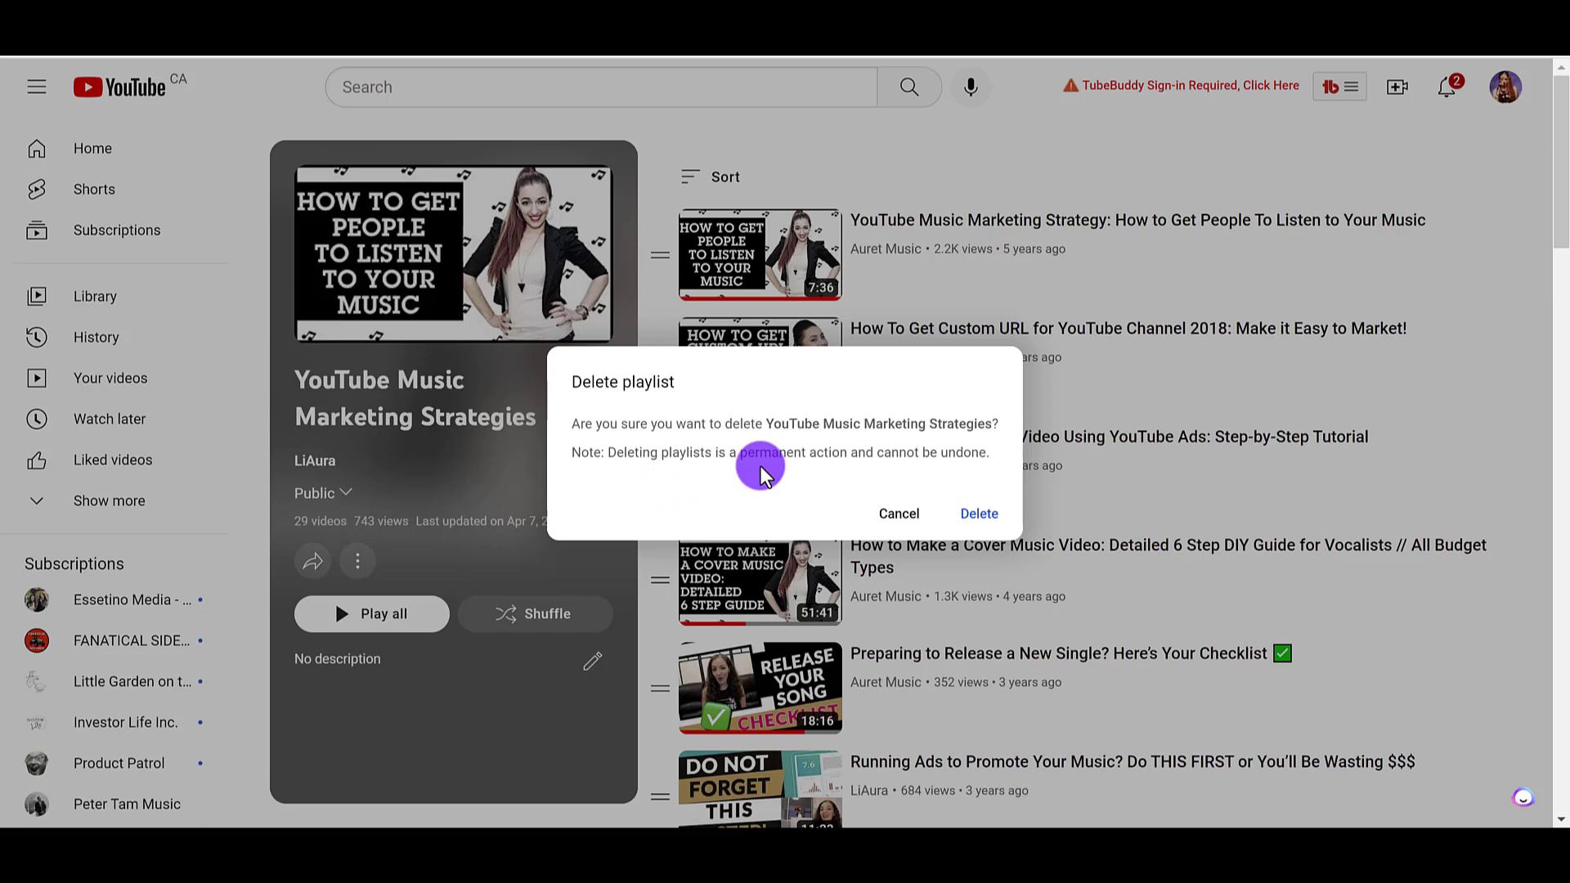
{"action": "mouse_move", "coordinate": [977, 498]}
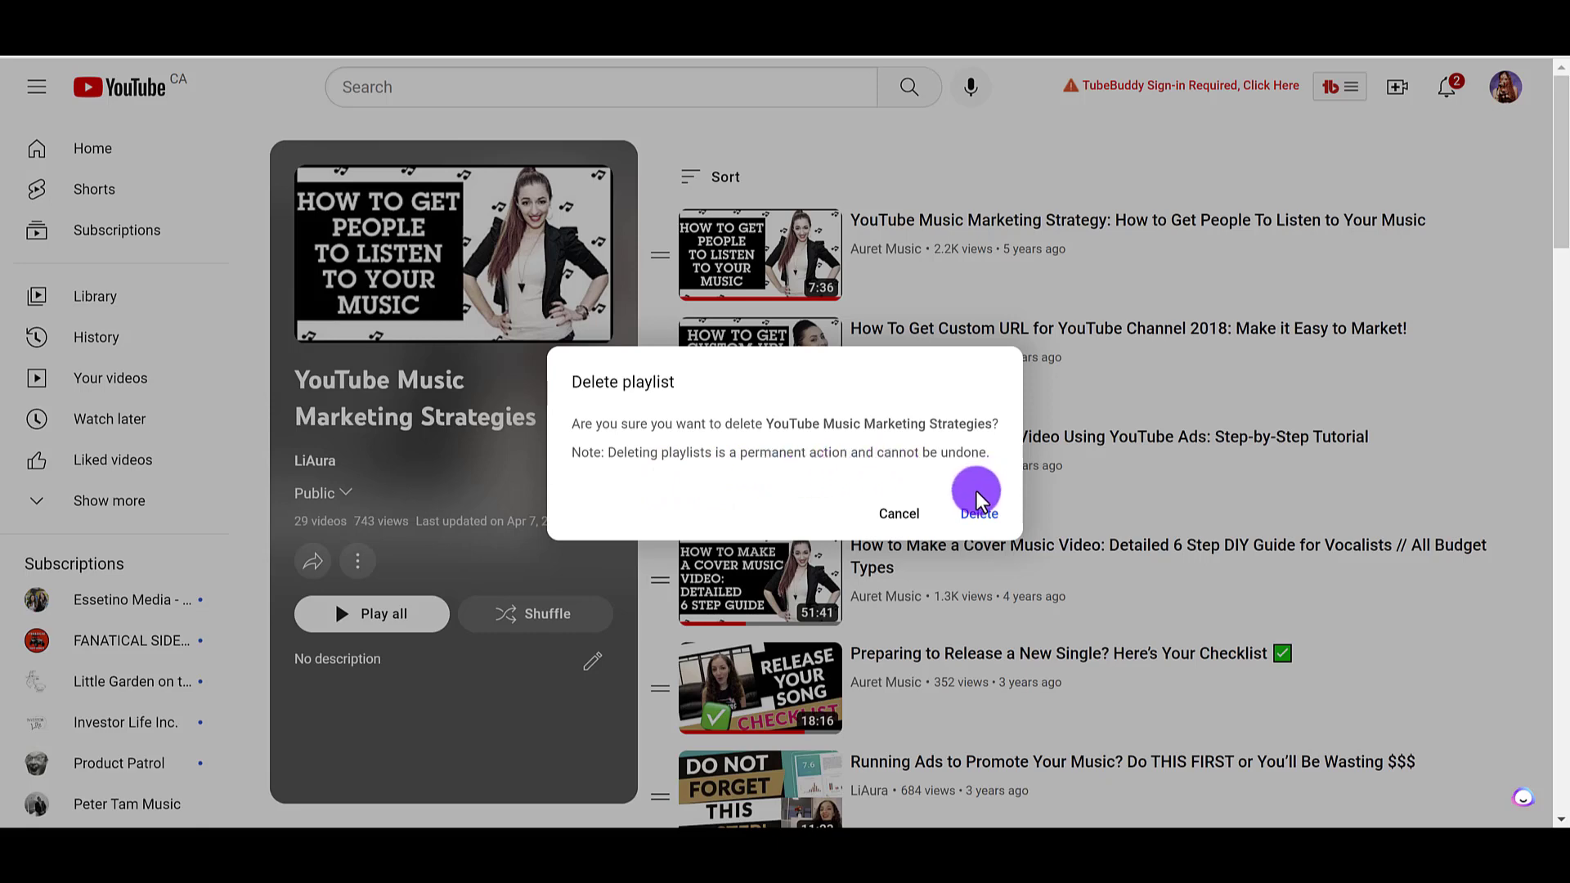
{"action": "left_click", "coordinate": [978, 513]}
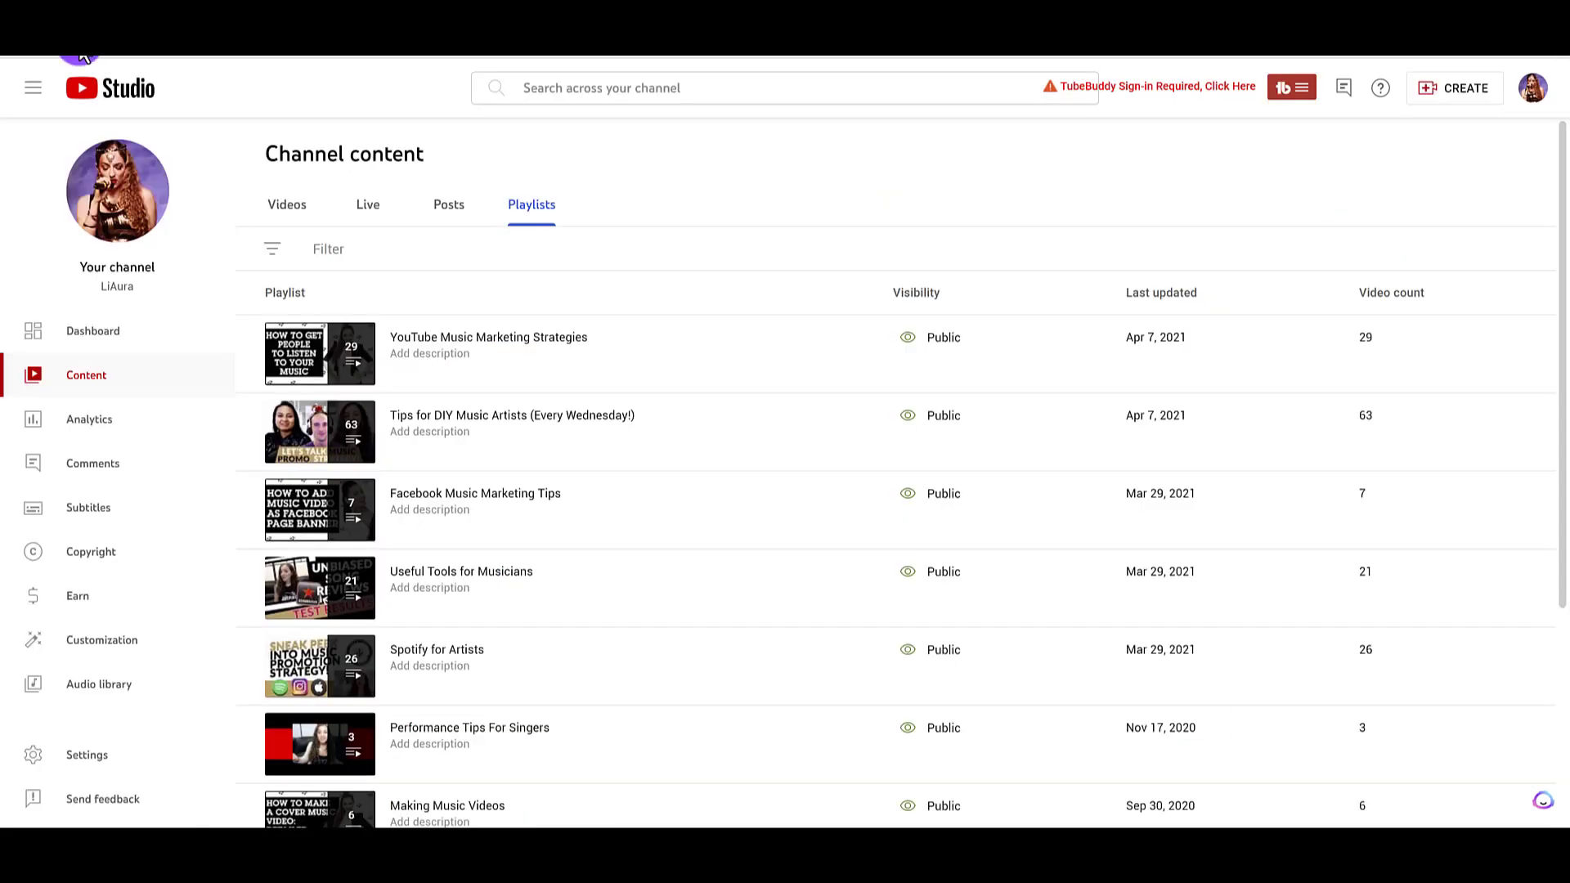
Scroll the refreshed Studio playlists list to verify the playlist is gone
{"action": "scroll", "scroll_direction": "down", "scroll_amount": 3}
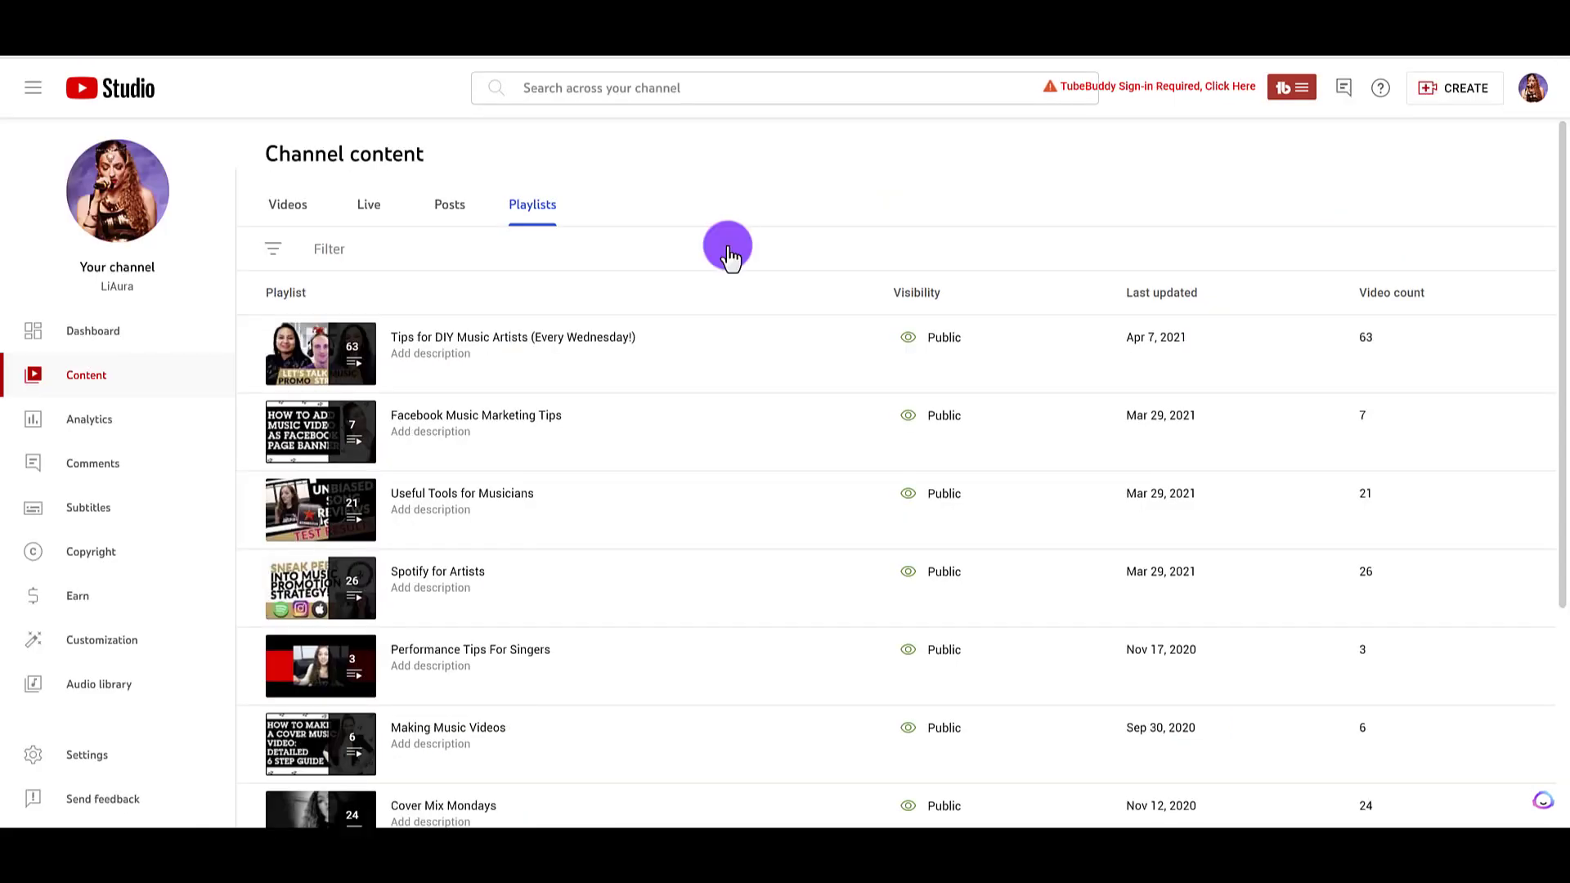